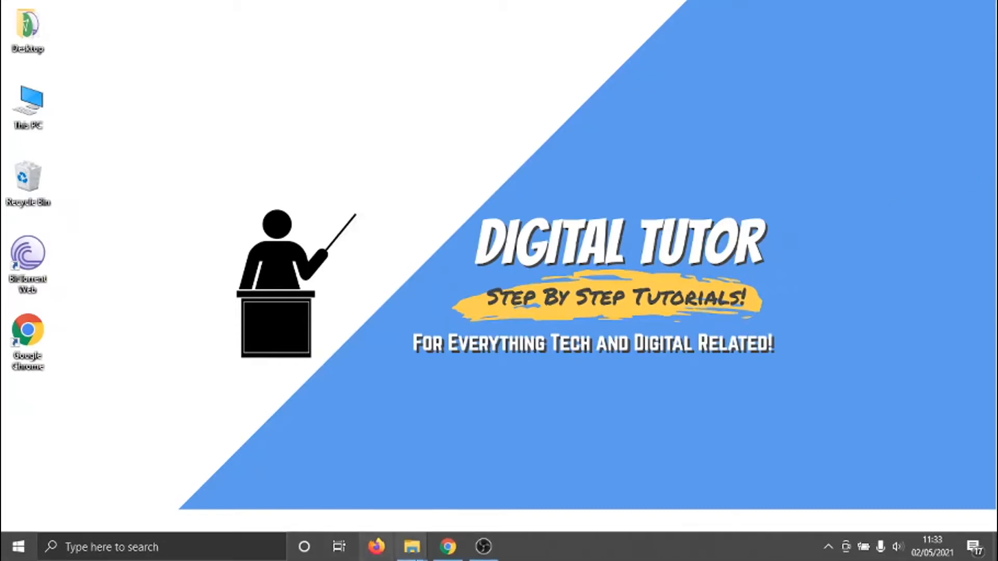
Launch Chrome from the taskbar with the Netflix browse page already loaded
click(447, 547)
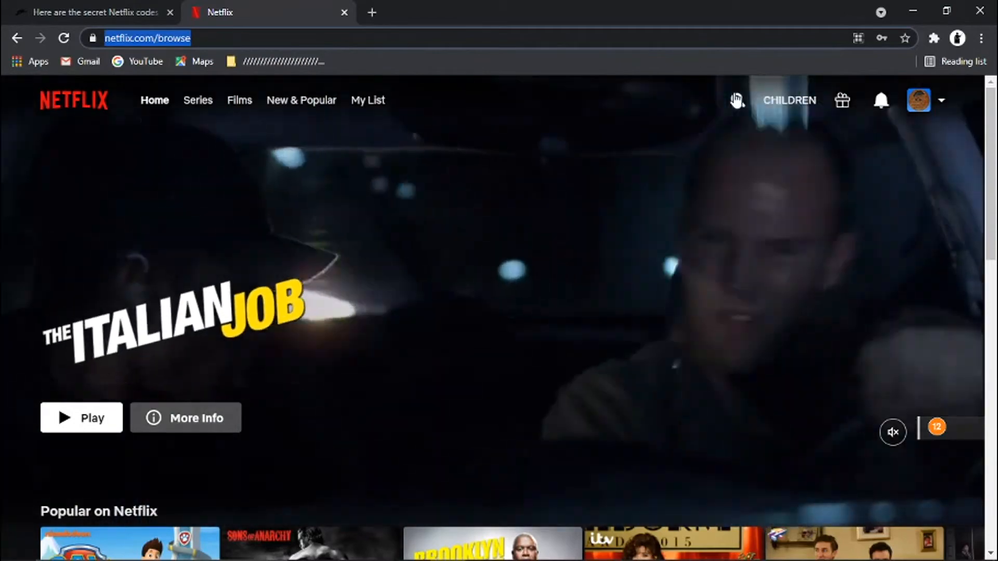
Visit Netflix's Films page, return to the home page, then switch to the zmonline genre-code article
click(736, 100)
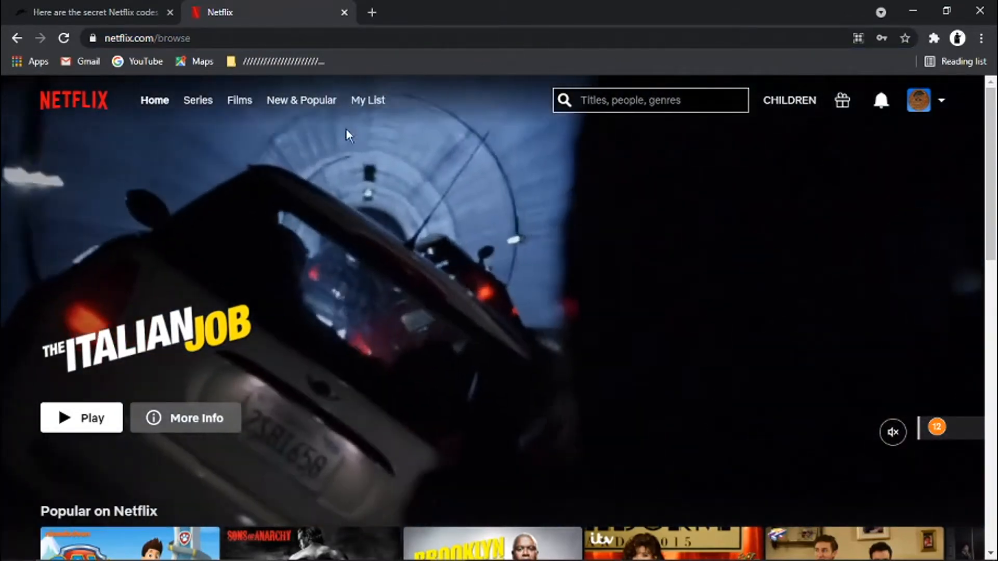
click(239, 100)
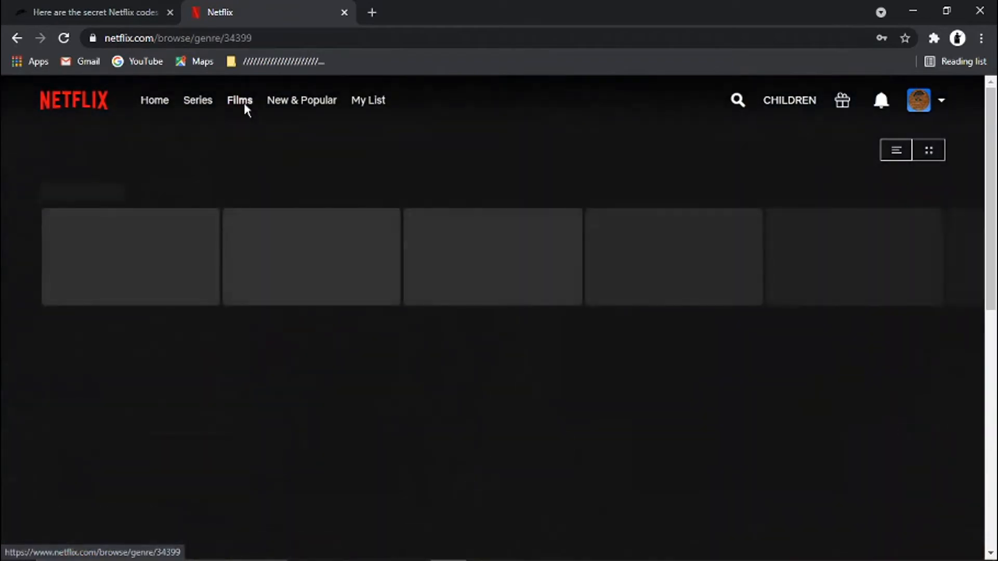
click(239, 100)
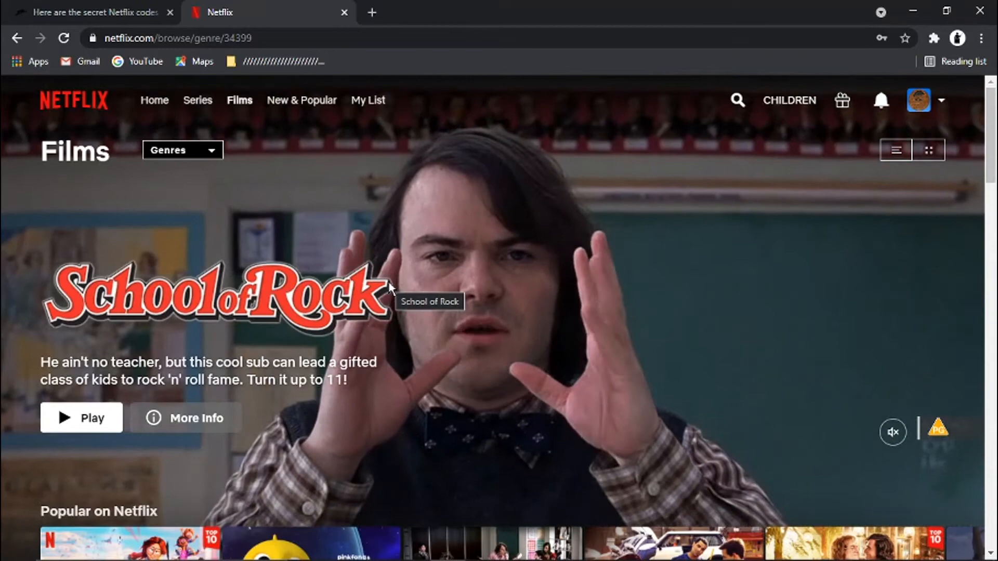
click(73, 101)
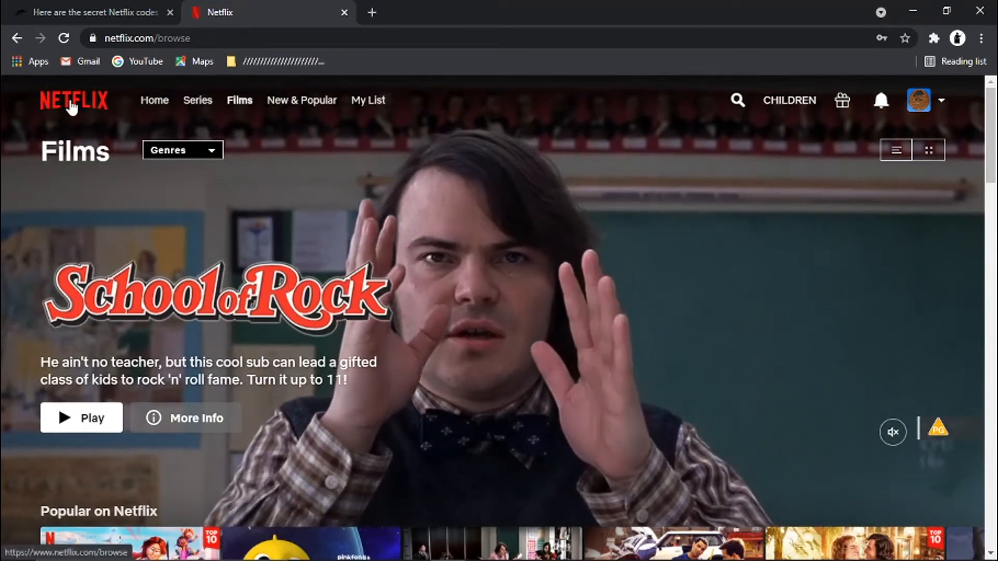
click(154, 100)
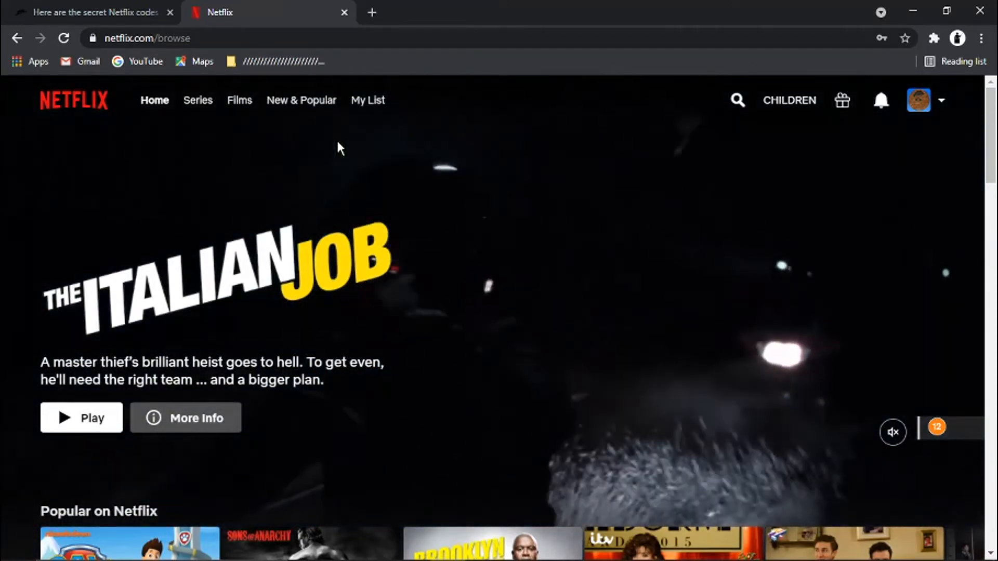
click(93, 12)
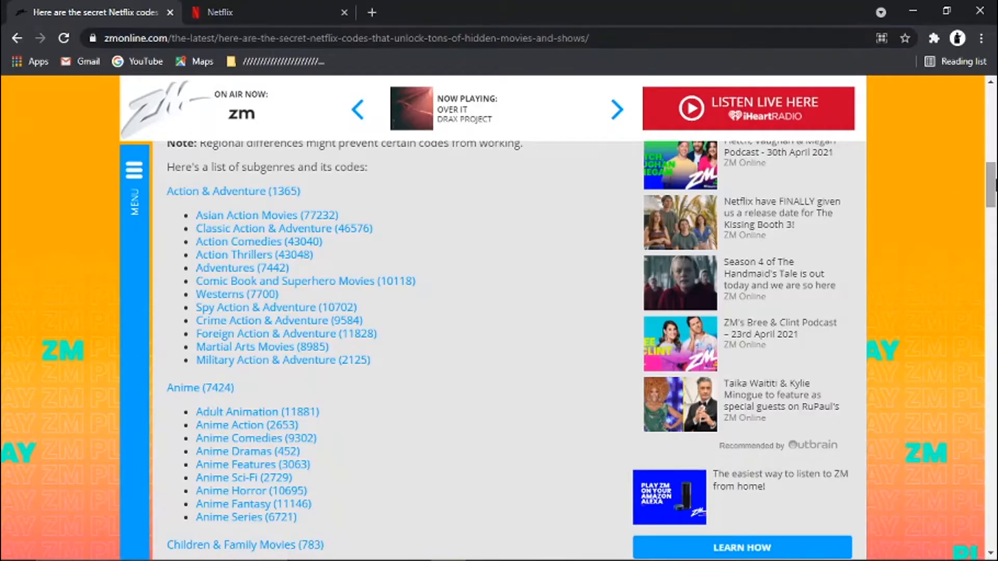
Find code 10118 for Comic Book and Superhero Movies, then return to the Netflix tab
scroll(down, 3)
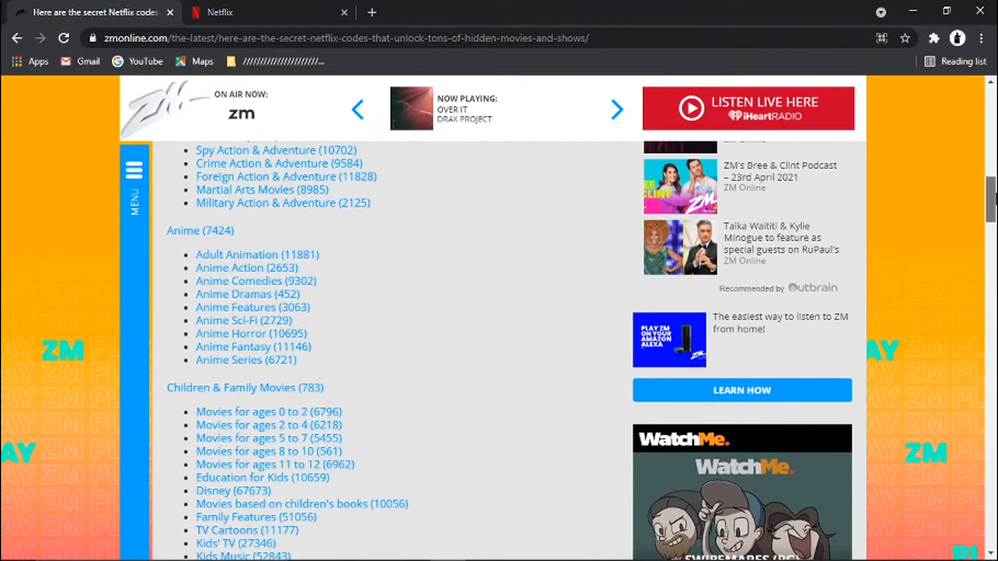
scroll(down, 3)
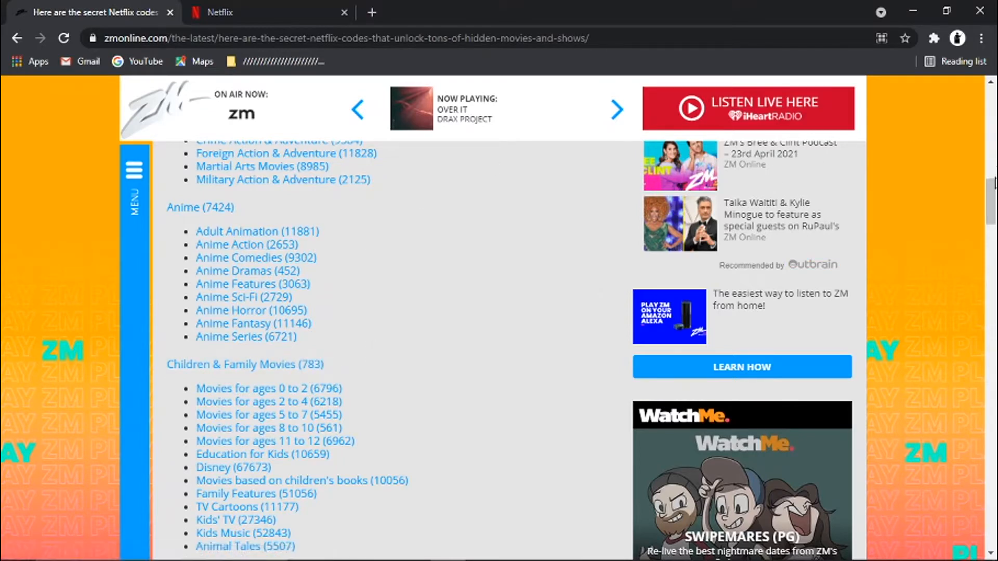
scroll(up, 3)
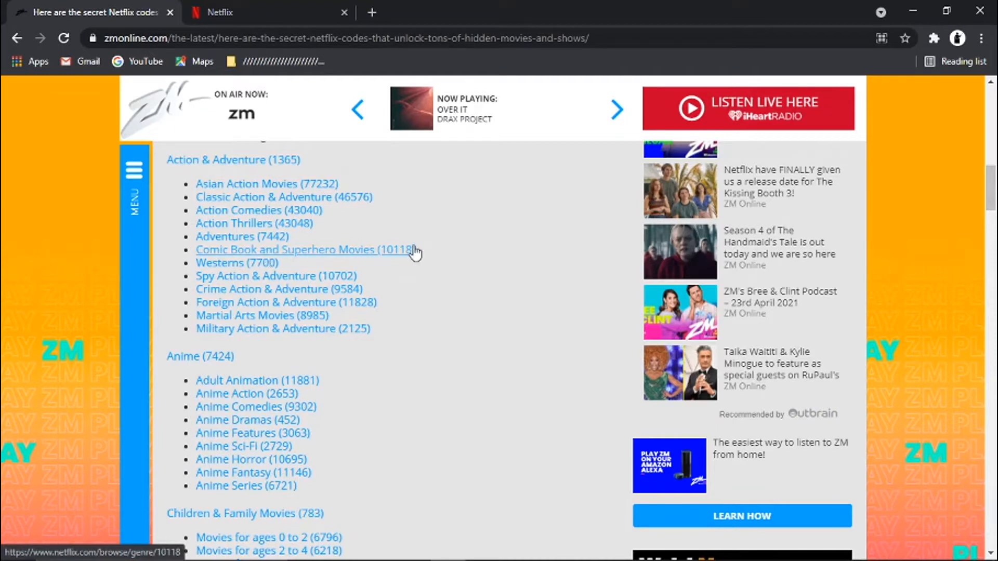
mouse_move(424, 252)
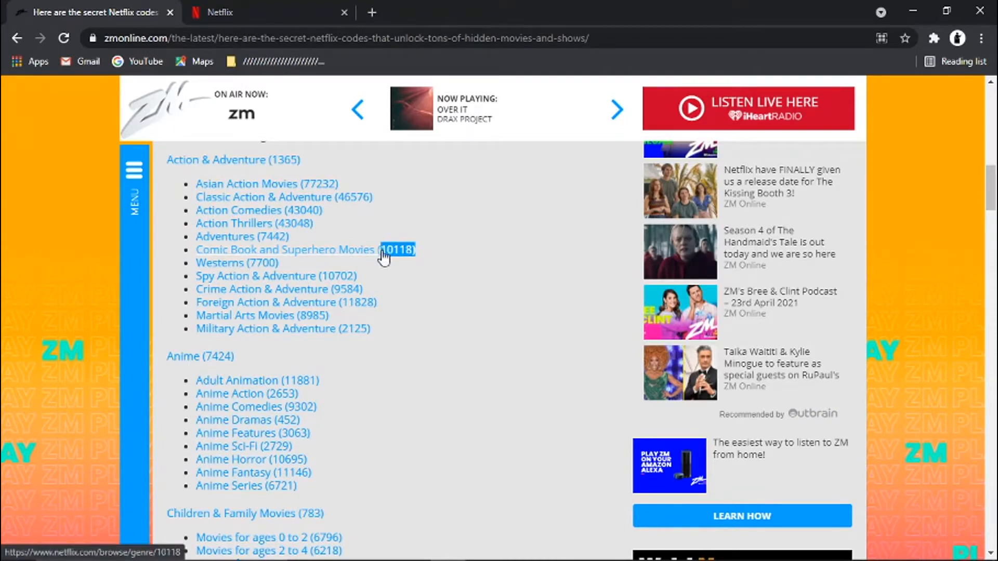
mouse_move(440, 252)
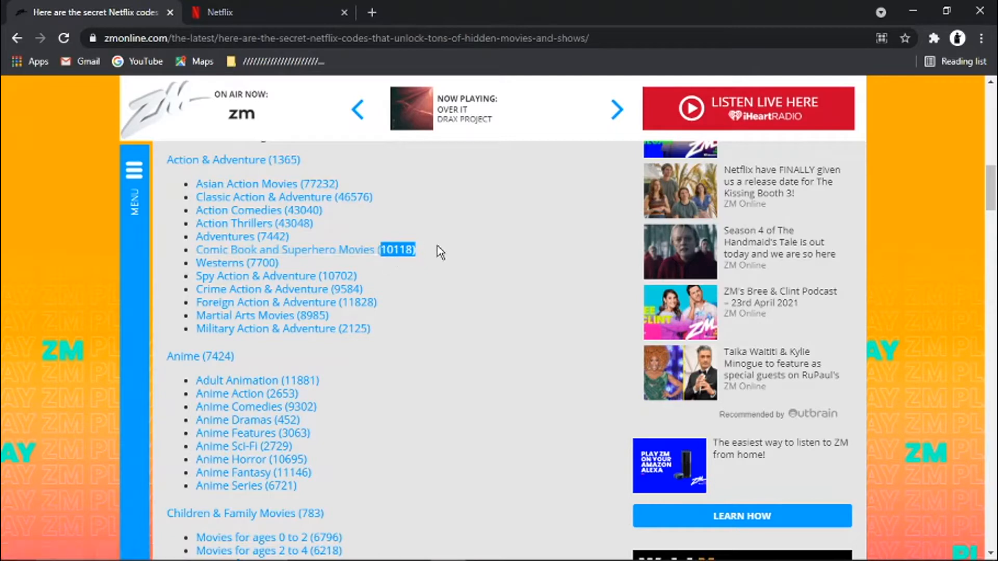
click(219, 12)
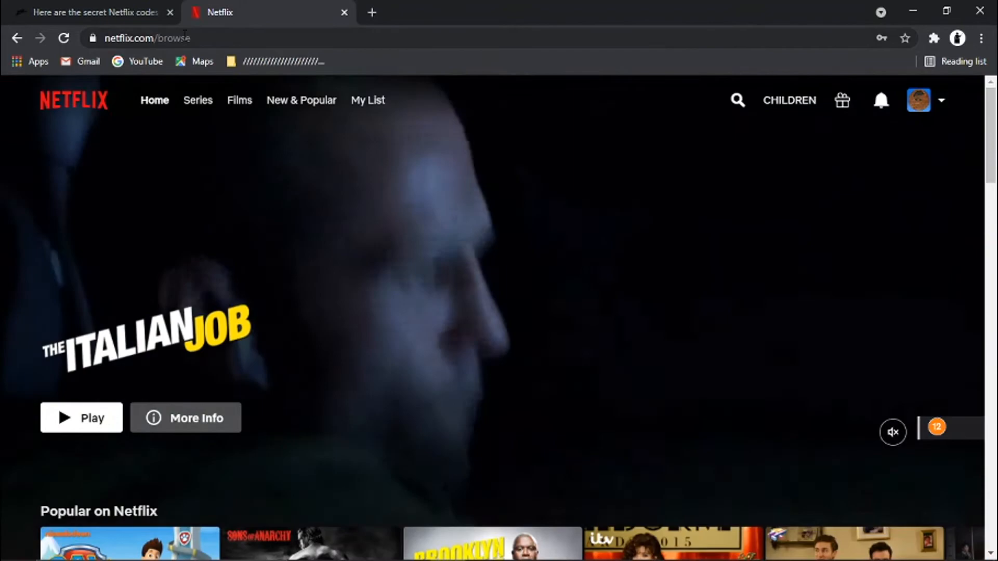
Append genre/10118 to the netflix.com/browse/ address to load Comic Book and Superhero Films
click(179, 38)
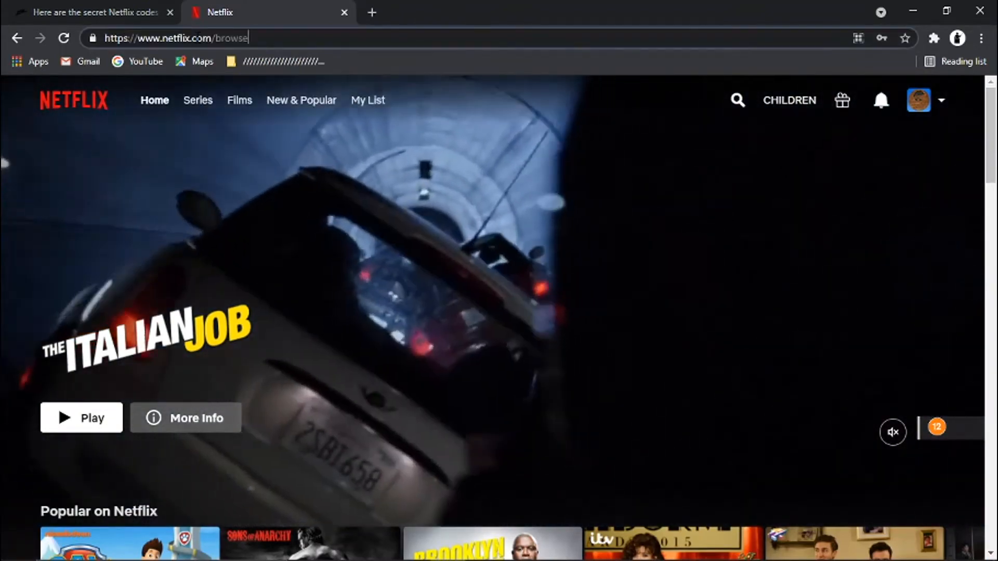
click(94, 12)
text(/genre/10118)
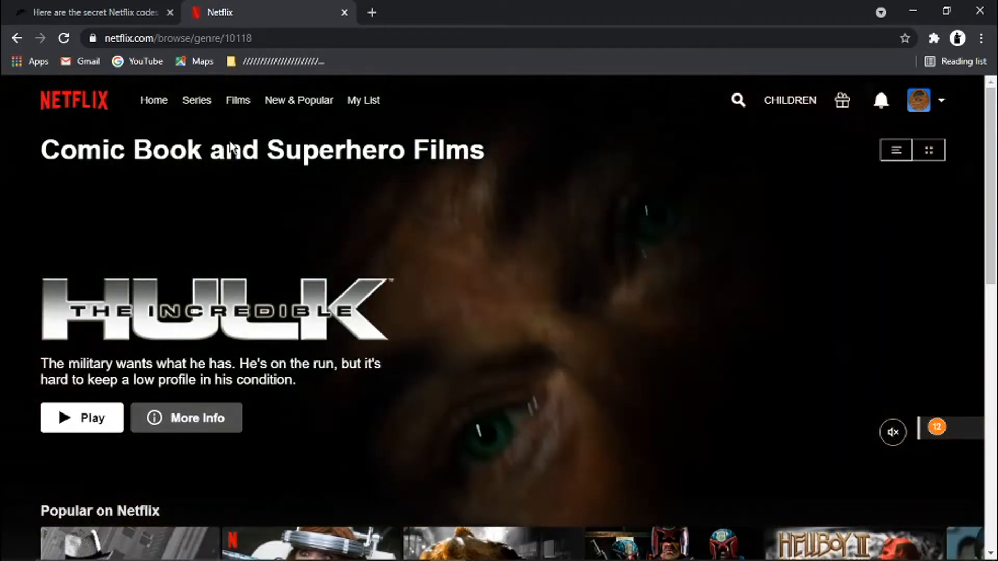
Scroll down and back through the Comic Book and Superhero Films genre rows
scroll(down, 3)
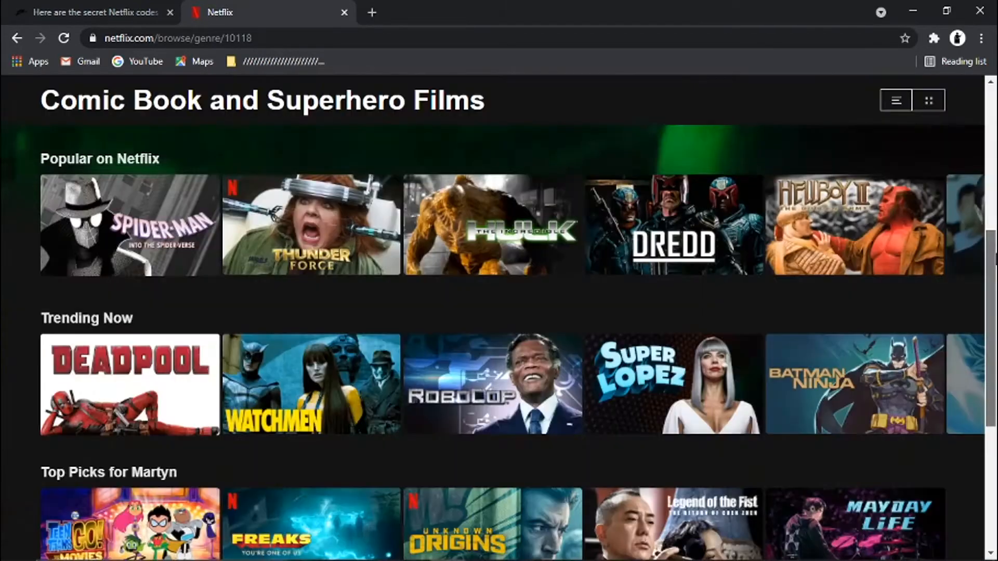
scroll(down, 3)
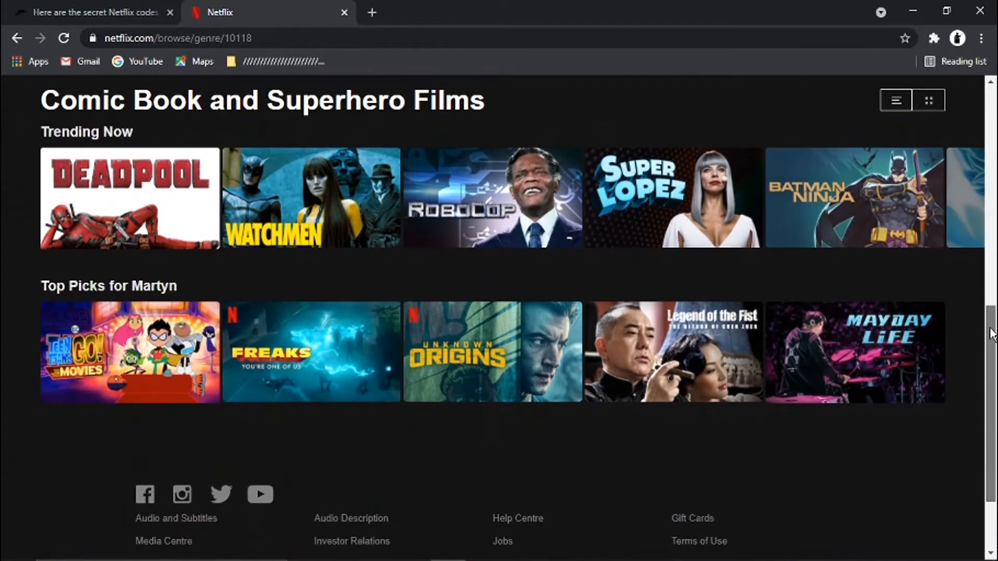
scroll(up, 3)
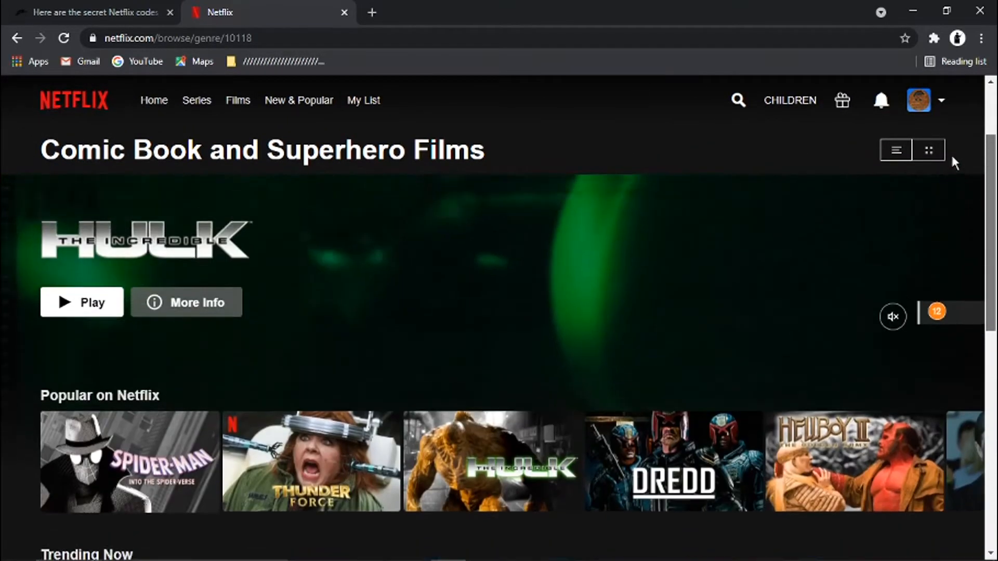
scroll(down, 3)
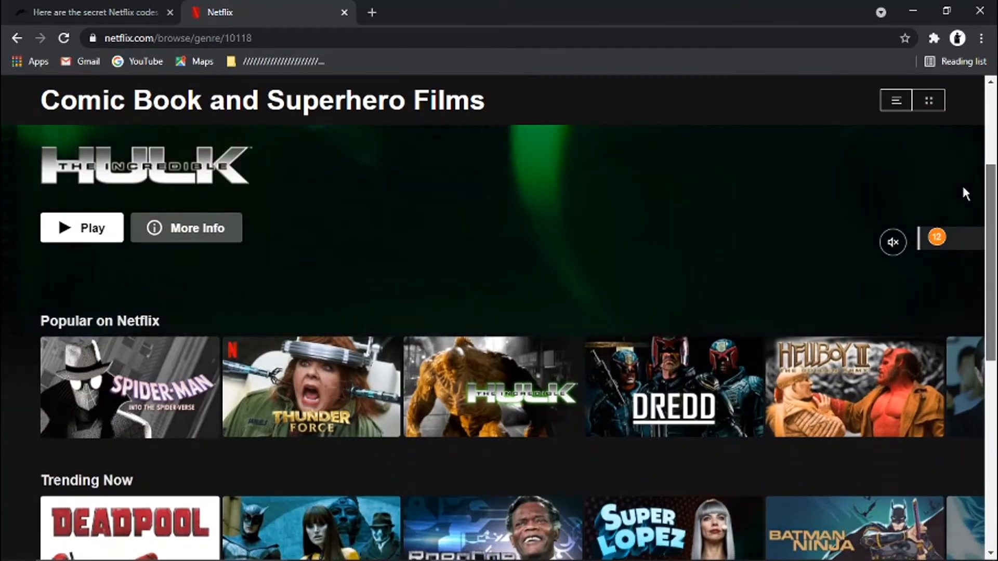
click(17, 546)
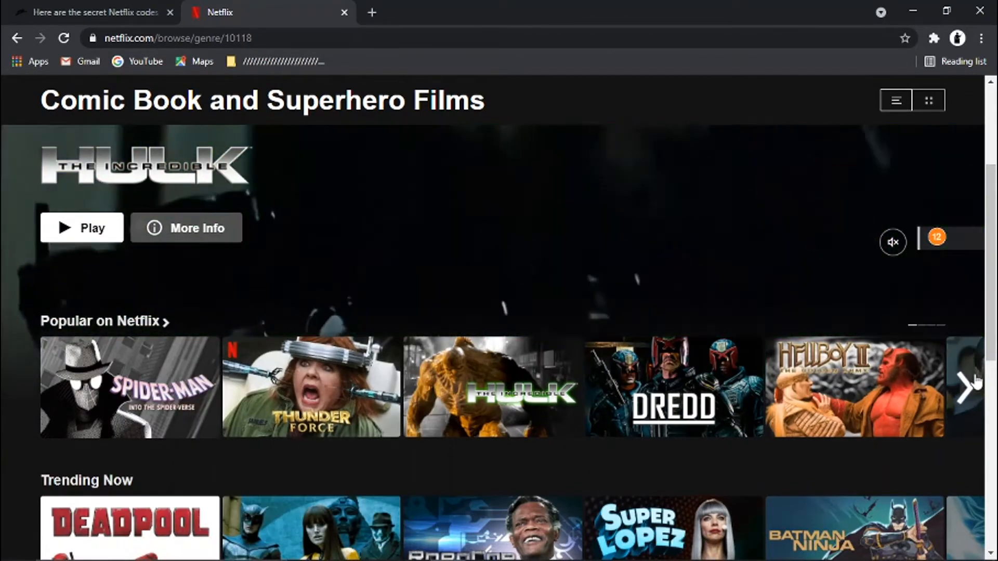
Page twice through the Popular on Netflix row, then return to the ZM Online article
click(964, 386)
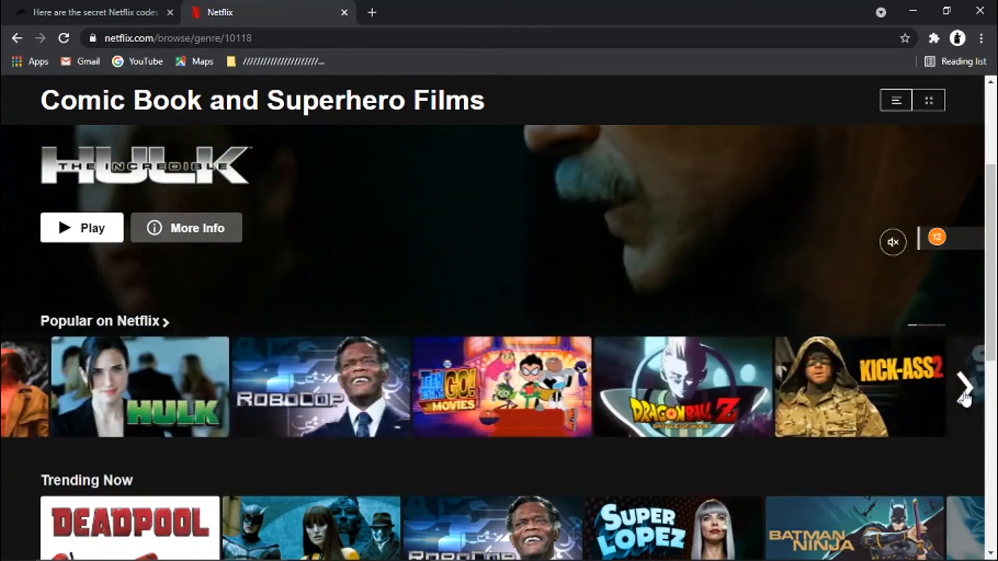
click(964, 388)
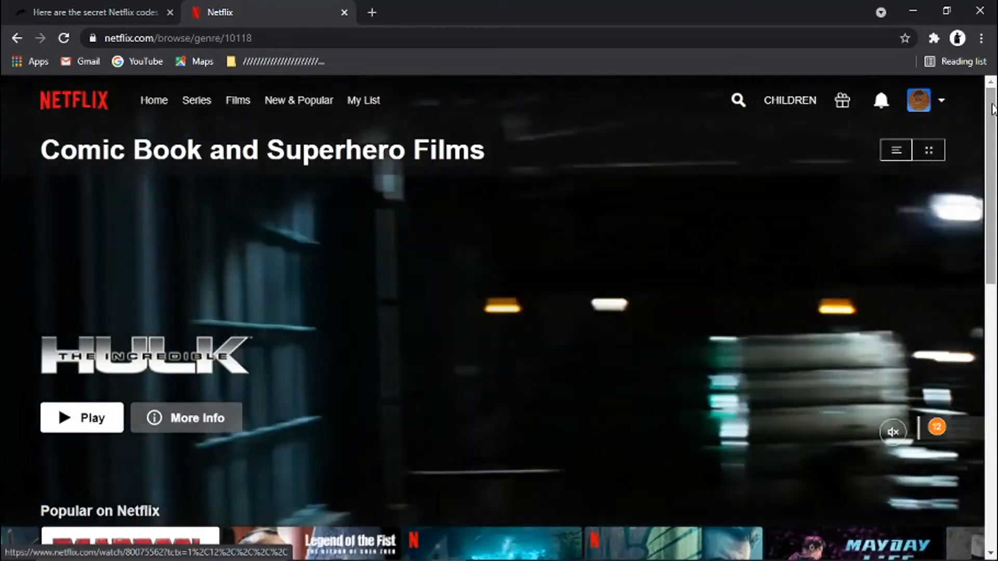
click(95, 12)
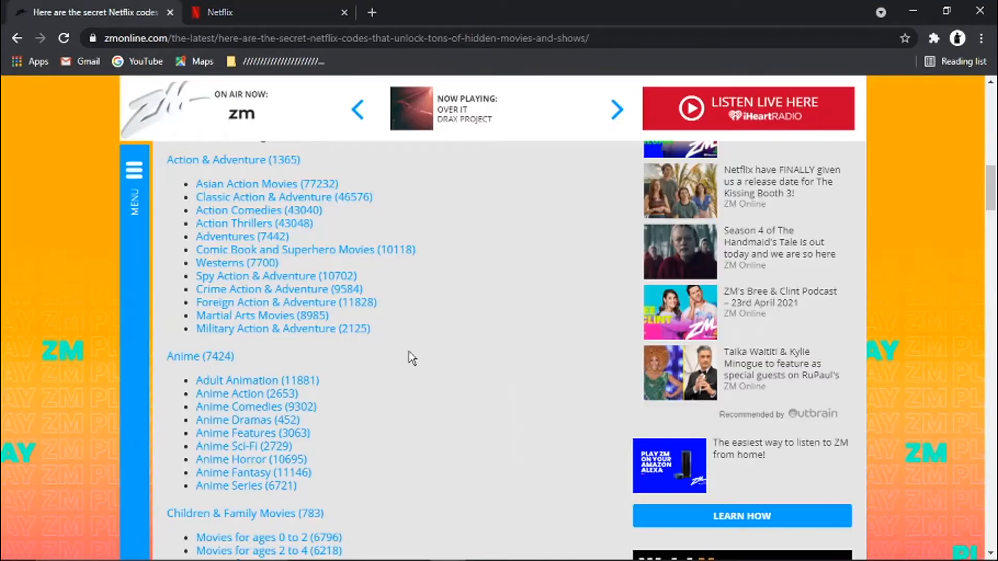
Locate Science & Nature Documentaries code 2595 in the Documentaries list, then switch to Netflix
scroll(down, 3)
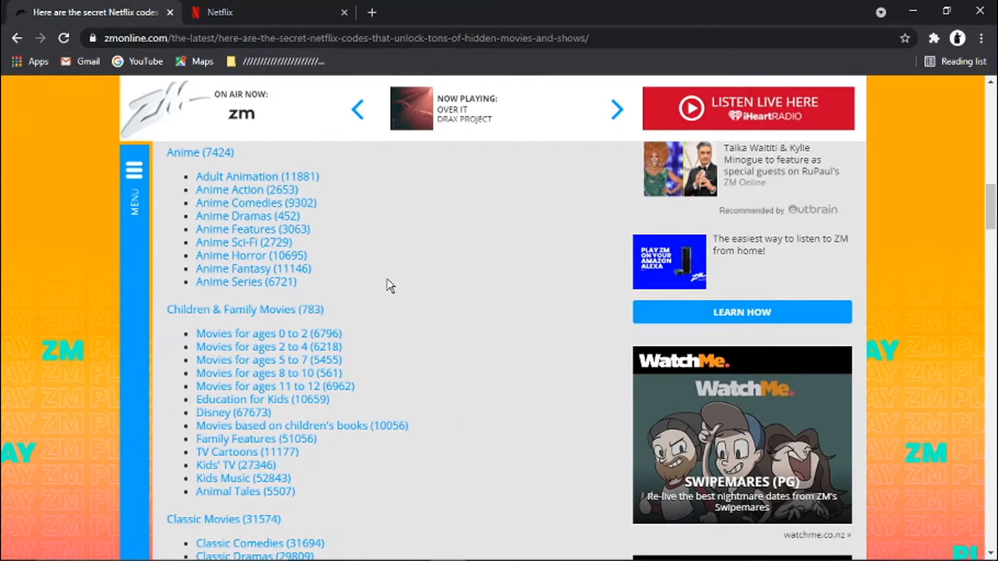
mouse_move(261, 299)
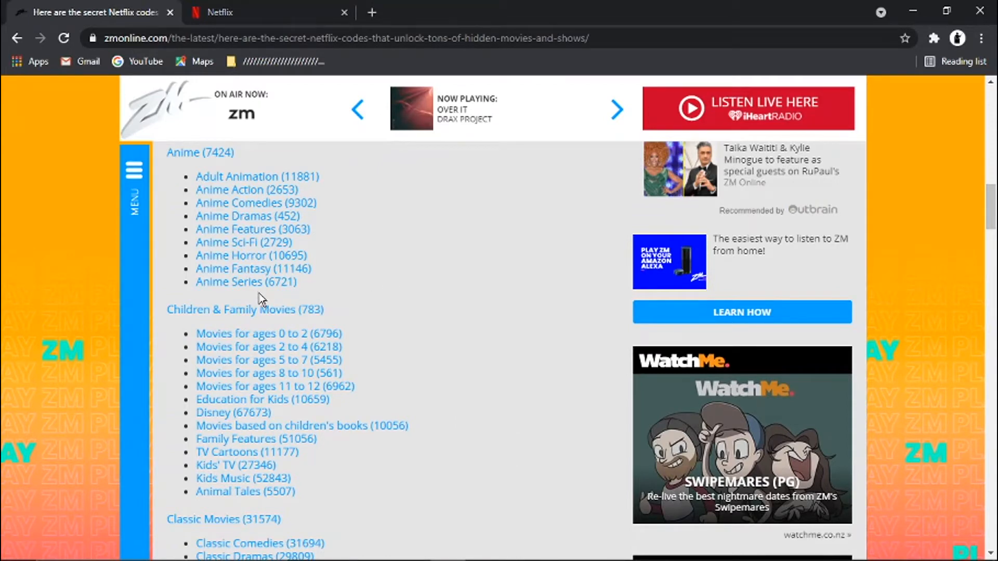
mouse_move(268, 334)
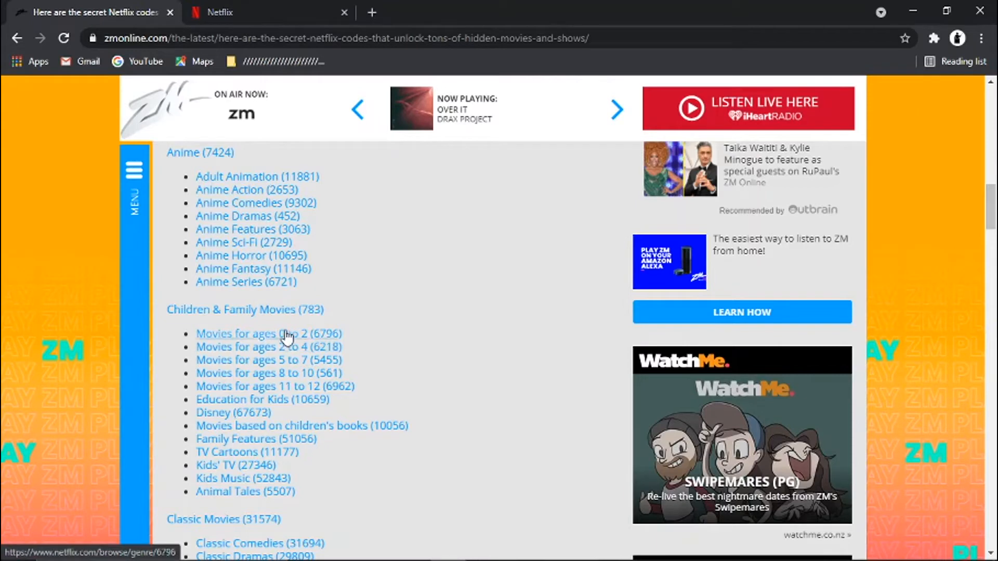
mouse_move(340, 335)
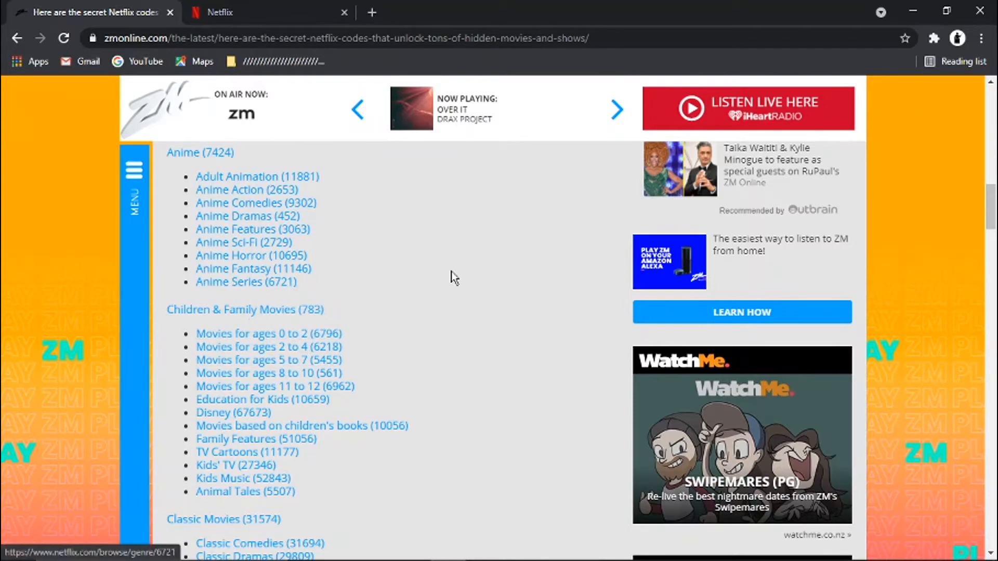
scroll(down, 3)
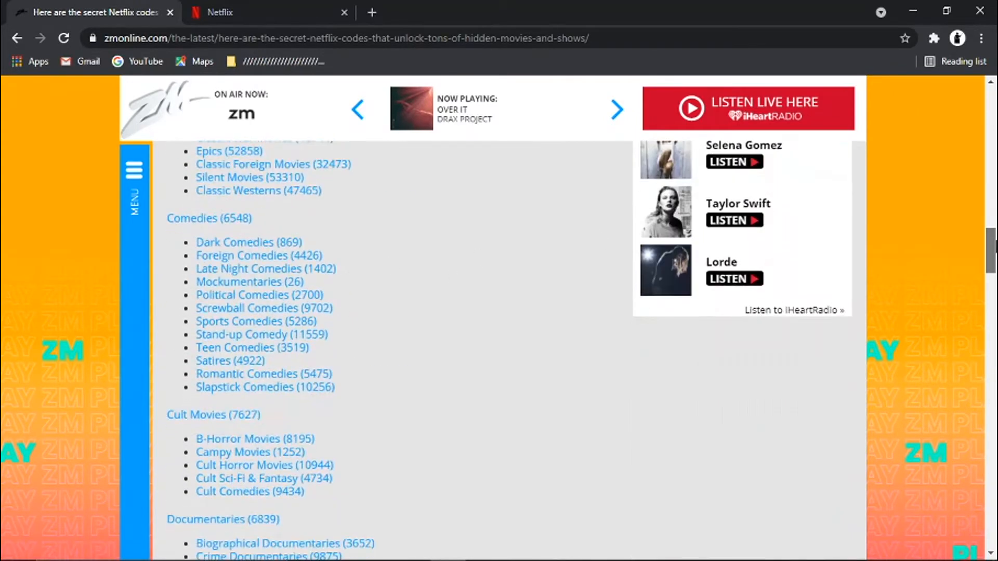
scroll(down, 3)
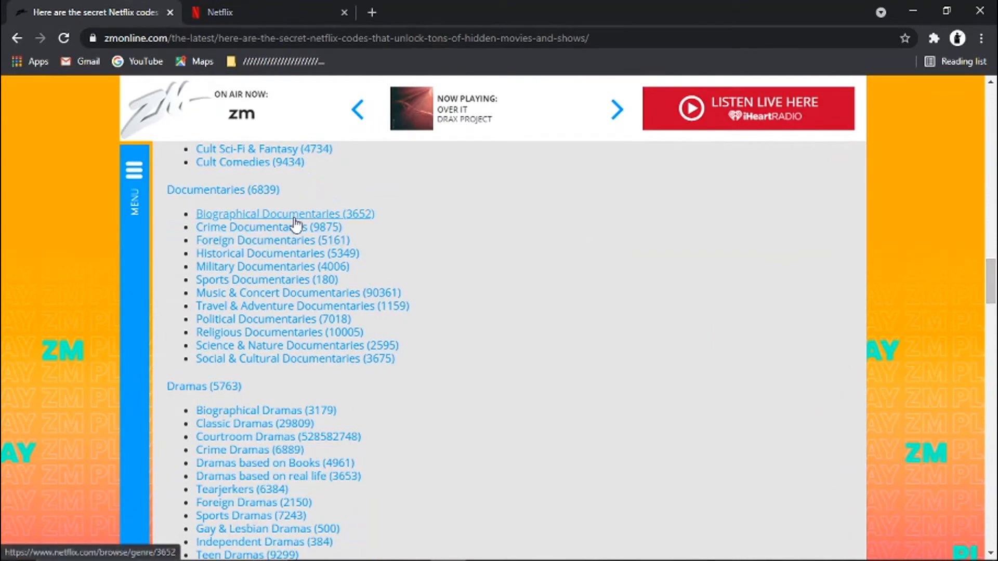
mouse_move(408, 253)
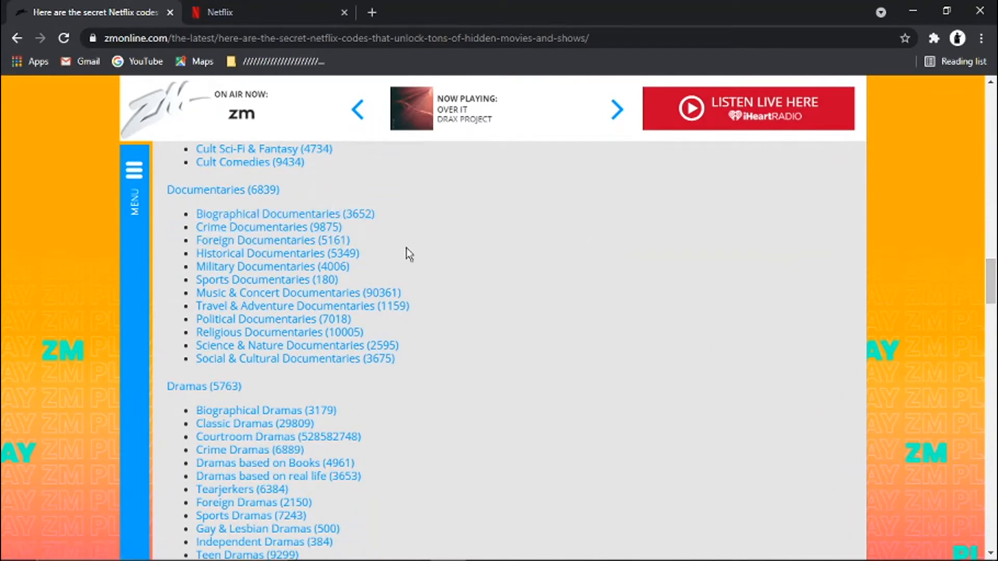
mouse_move(443, 251)
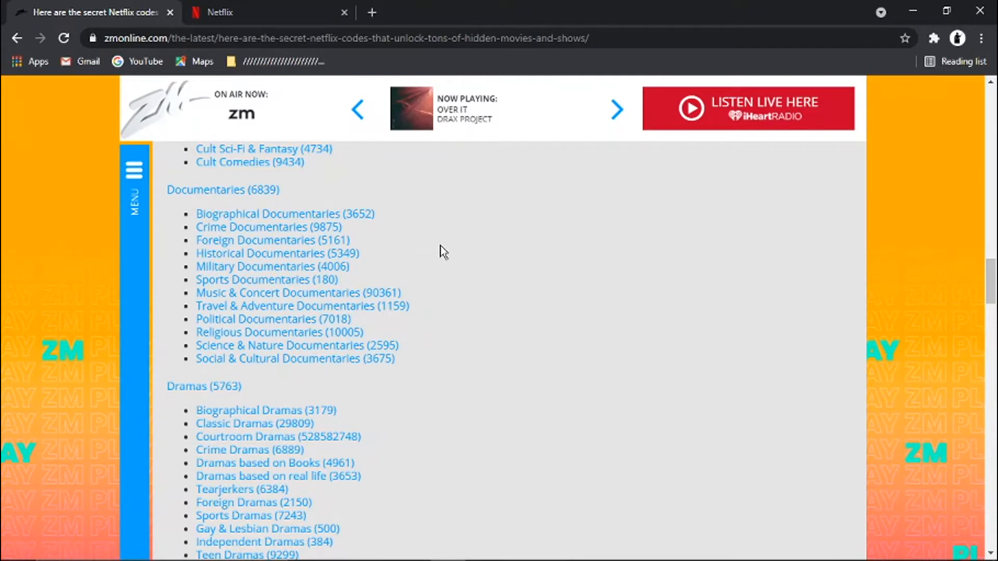
mouse_move(302, 306)
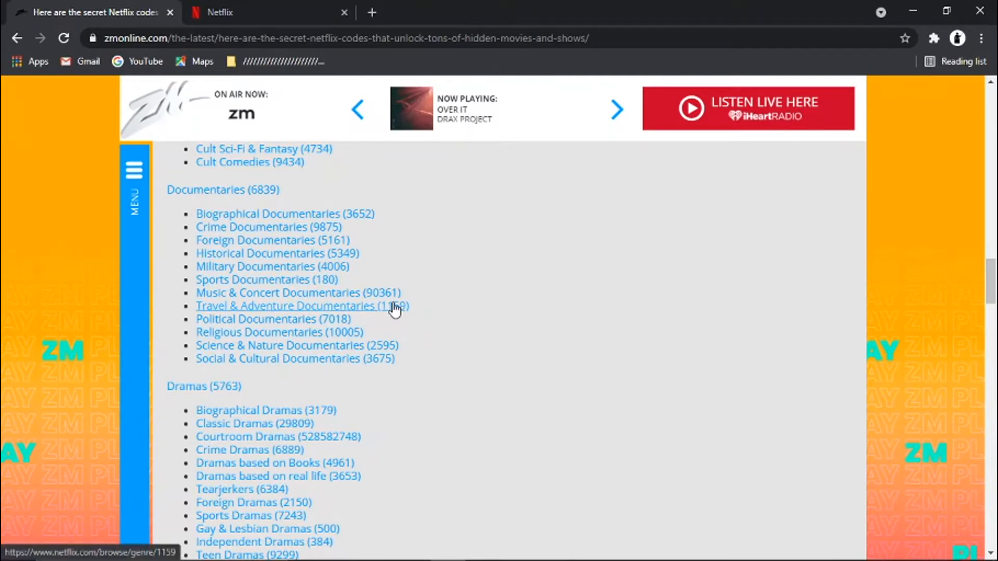
mouse_move(350, 261)
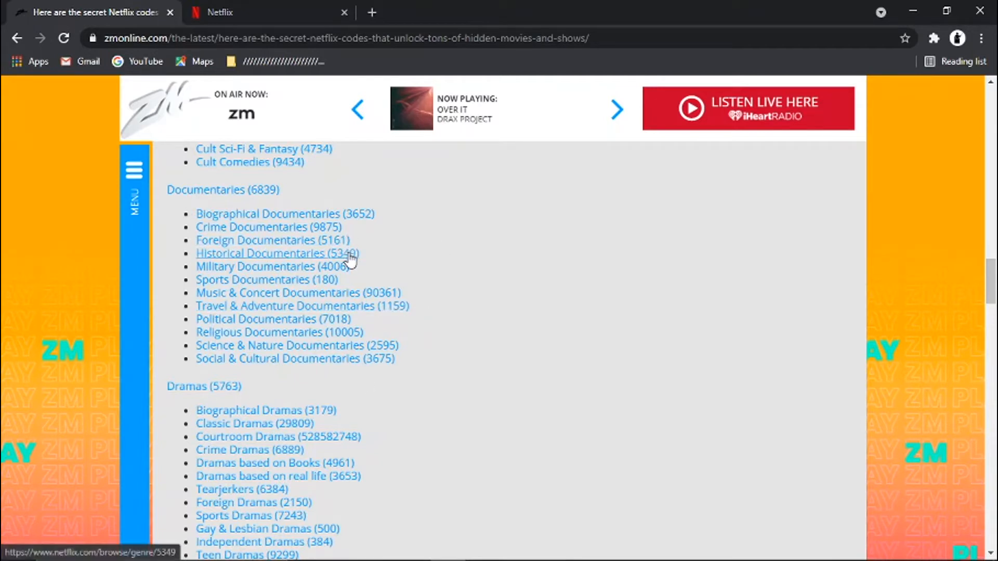
double_click(343, 253)
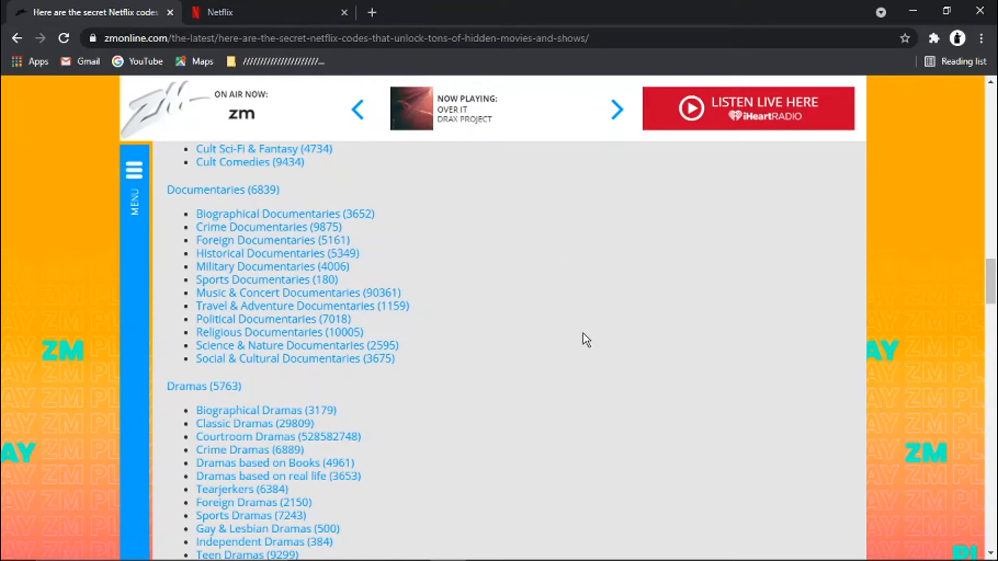
mouse_move(414, 352)
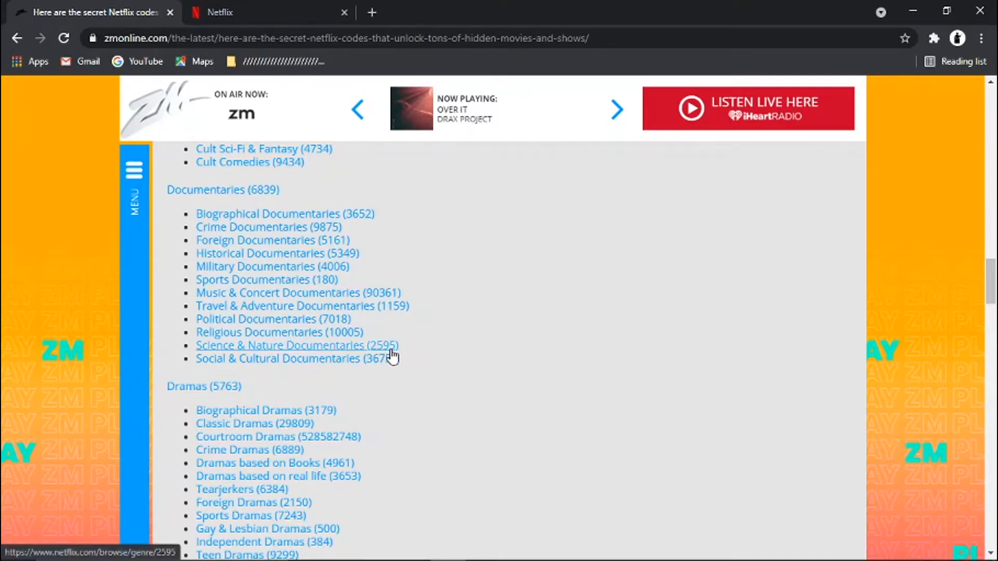
click(255, 12)
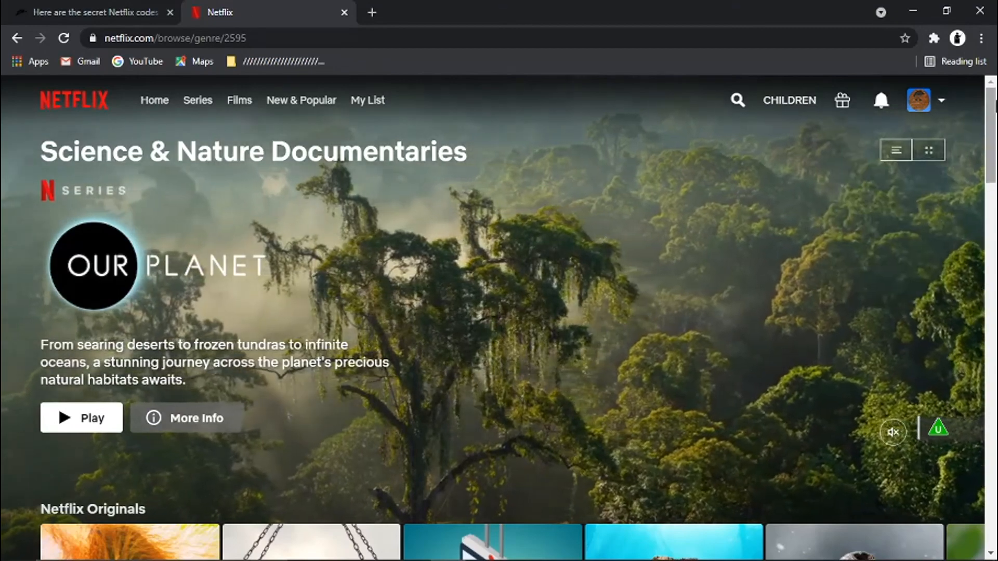
Scroll through the Science & Nature Documentaries rows and back, then return to ZM Online
scroll(down, 3)
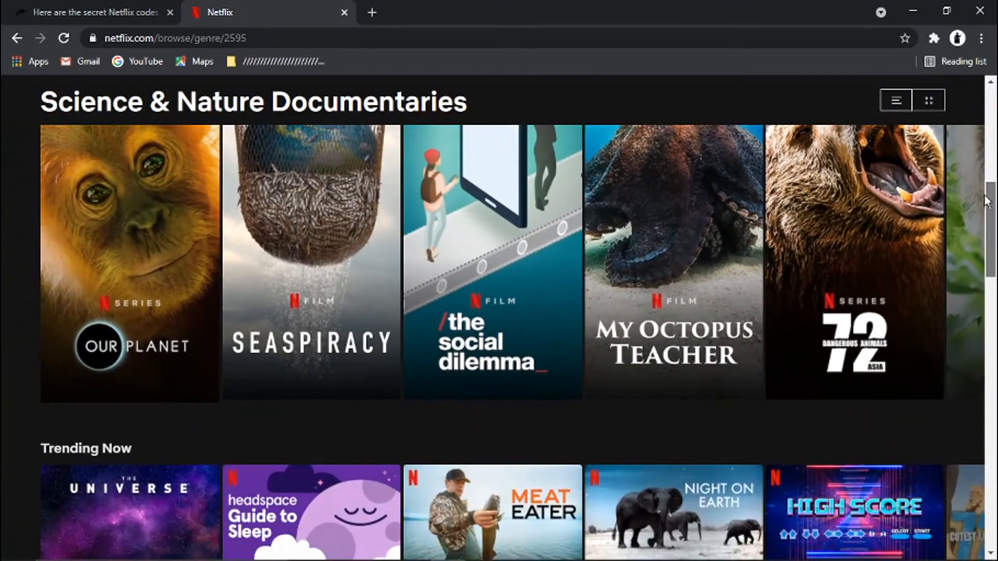
scroll(down, 3)
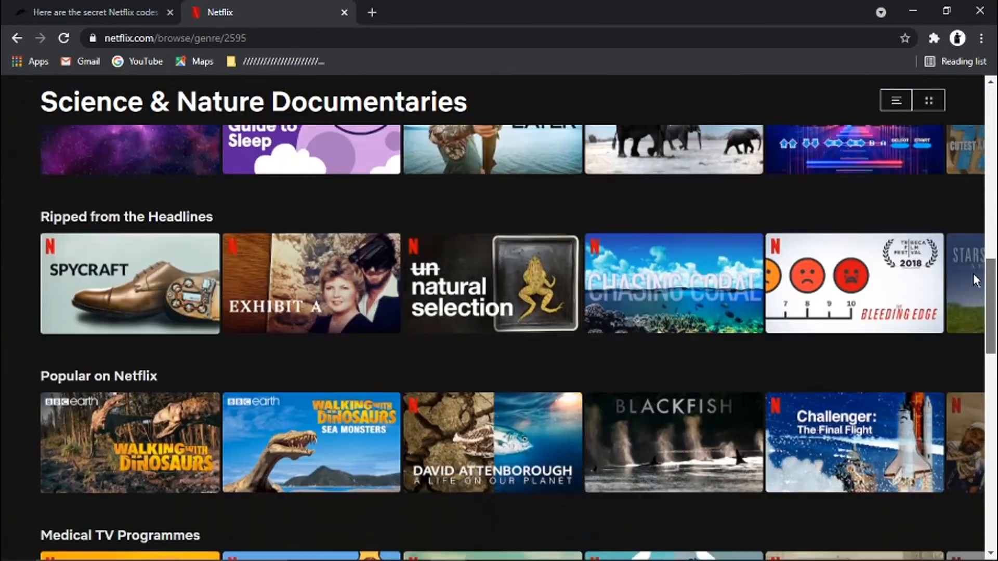
scroll(down, 3)
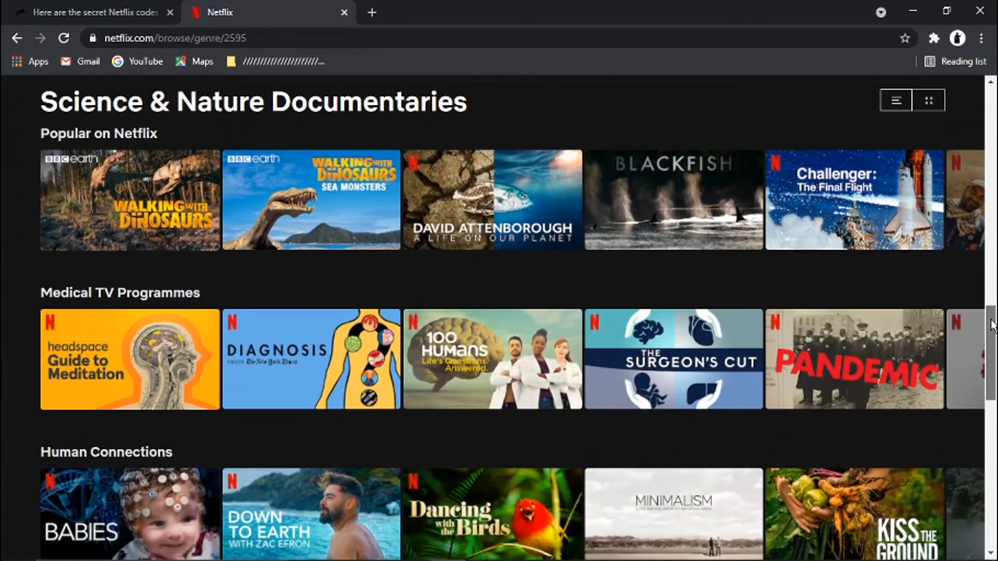
scroll(up, 3)
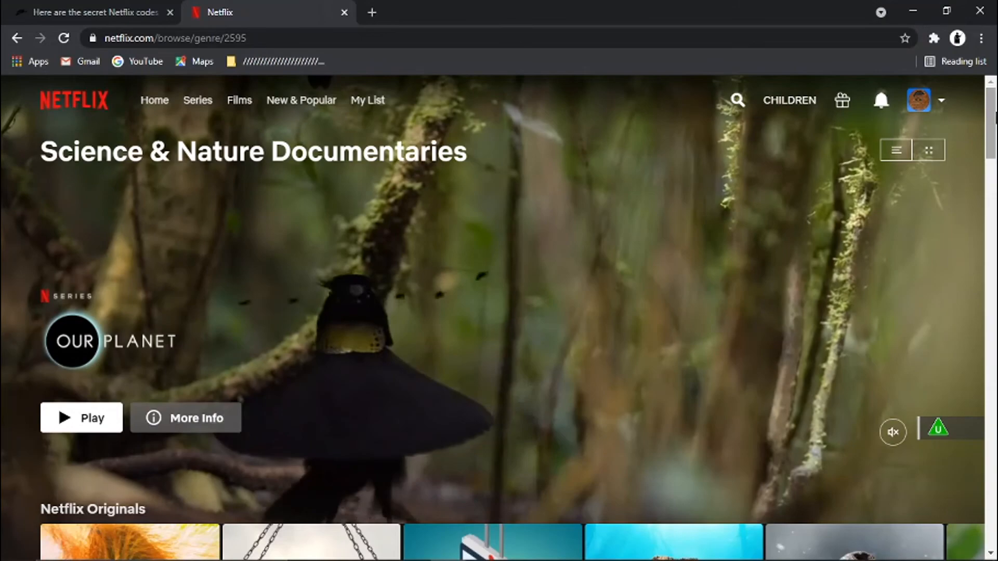
click(92, 12)
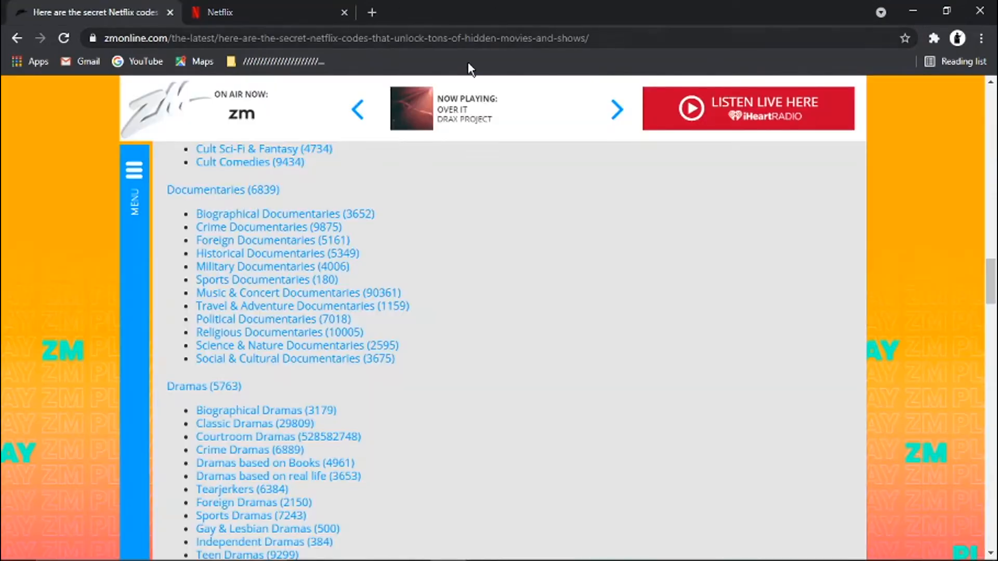
Scroll the article down to the Faith & Spirituality and Foreign Movies code sections
scroll(up, 3)
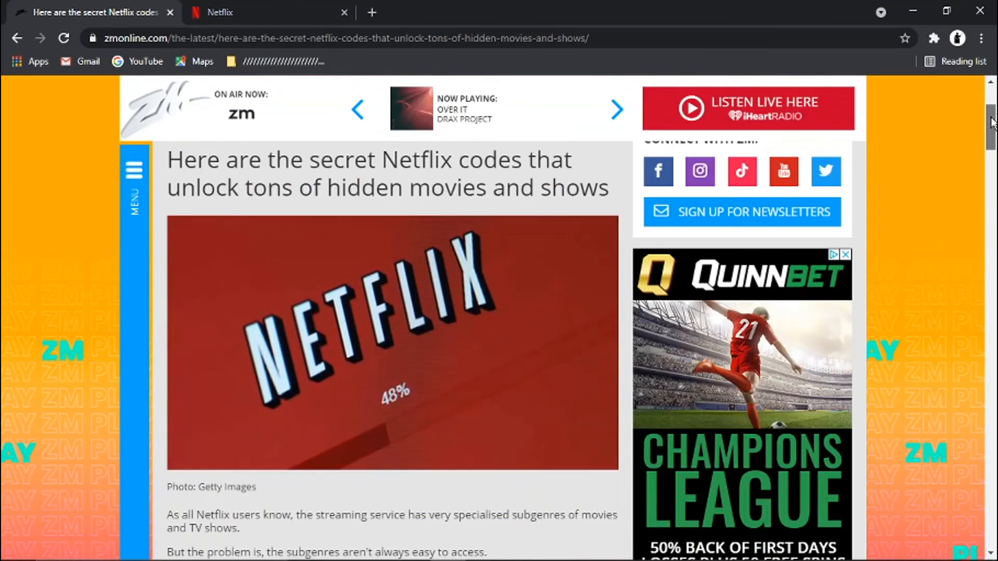
scroll(down, 3)
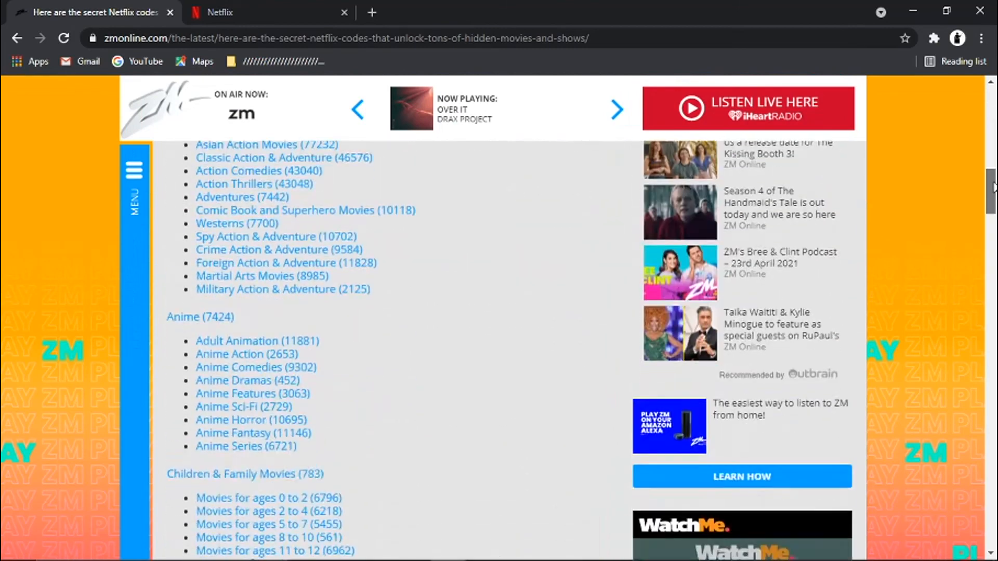
scroll(down, 3)
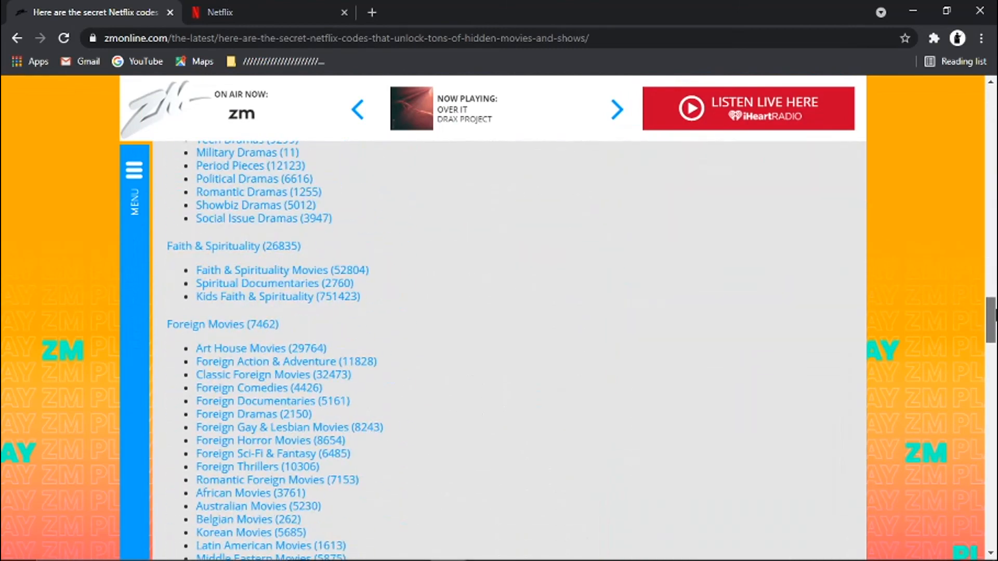